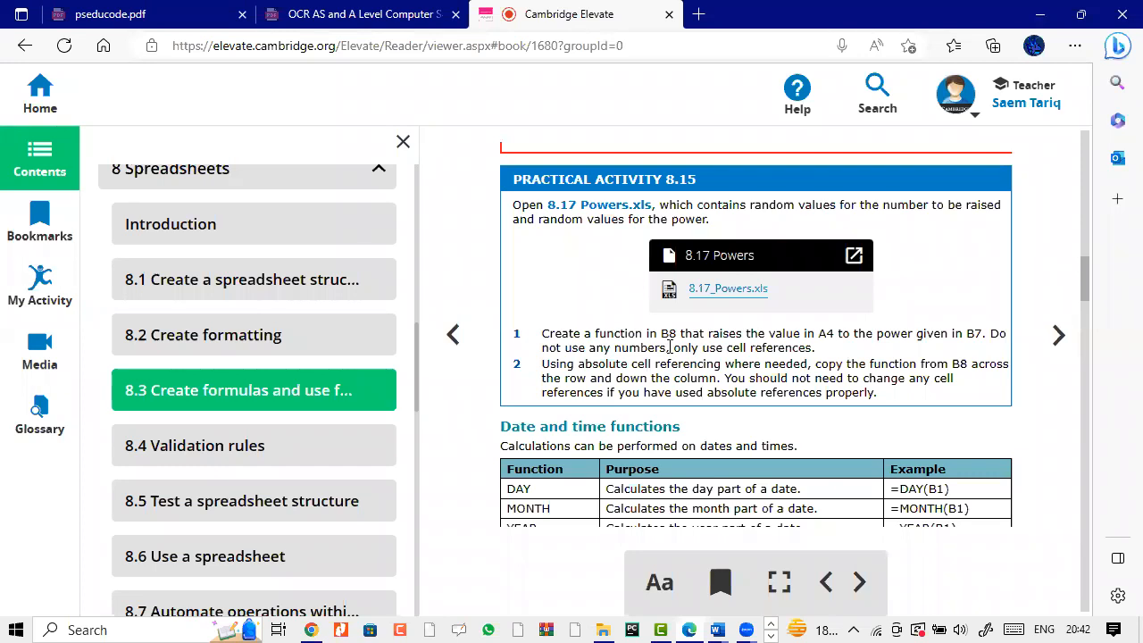
mouse_move(757, 247)
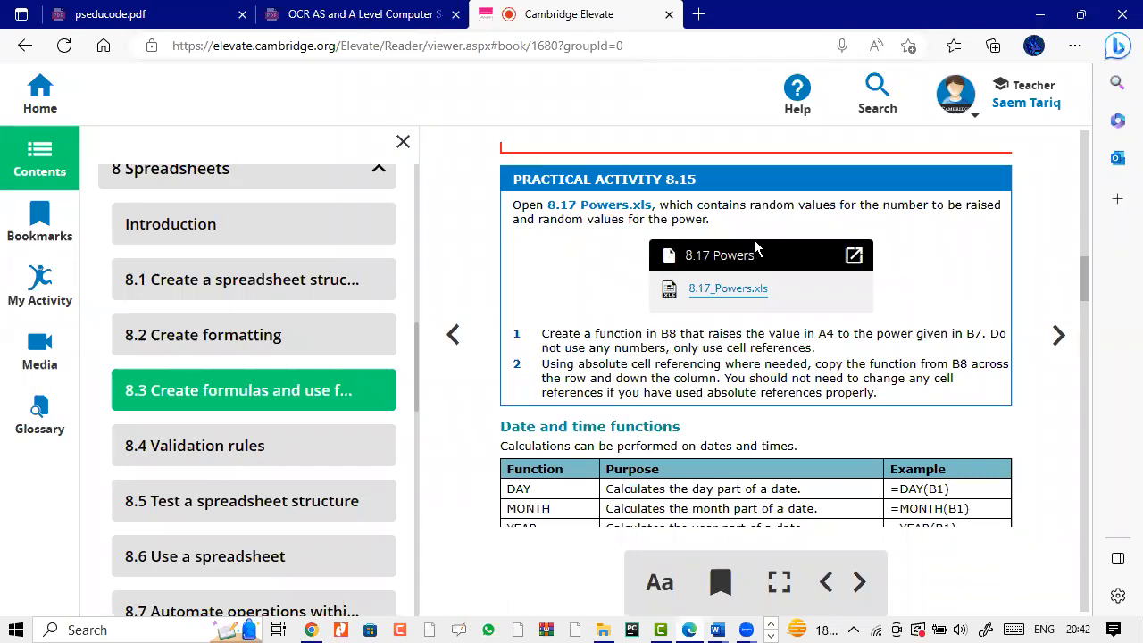
mouse_move(866, 234)
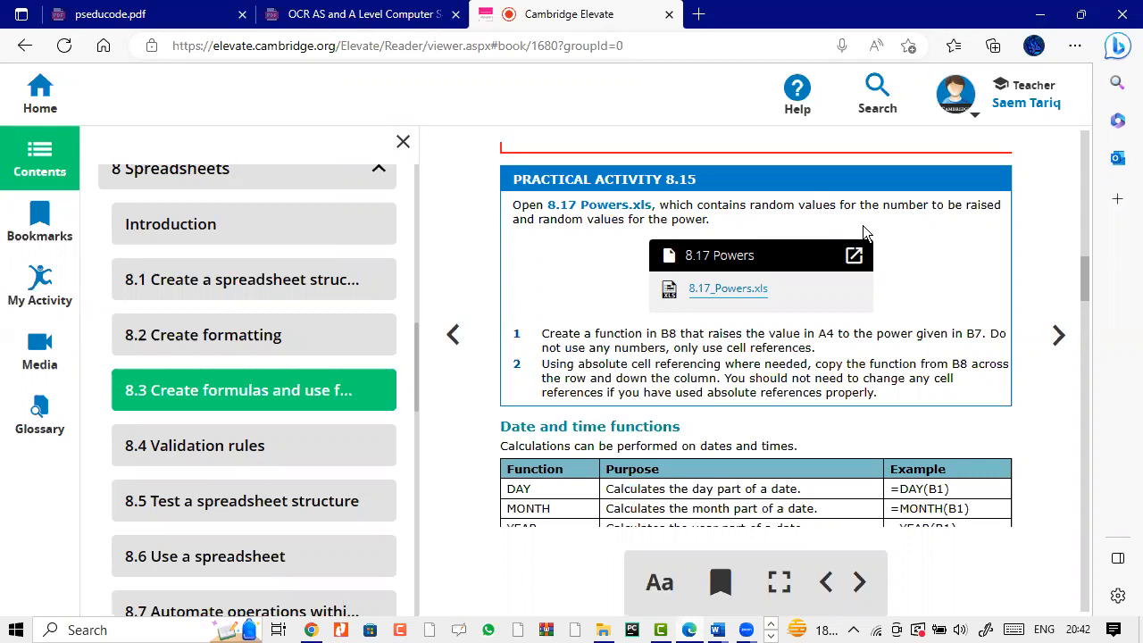
mouse_move(972, 240)
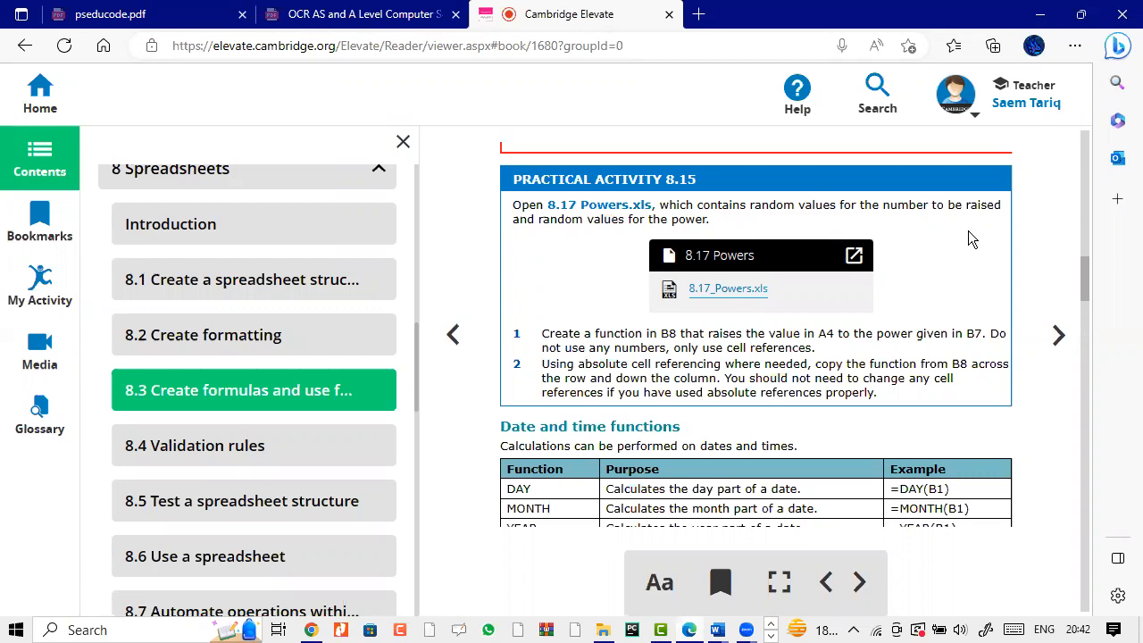
mouse_move(713, 361)
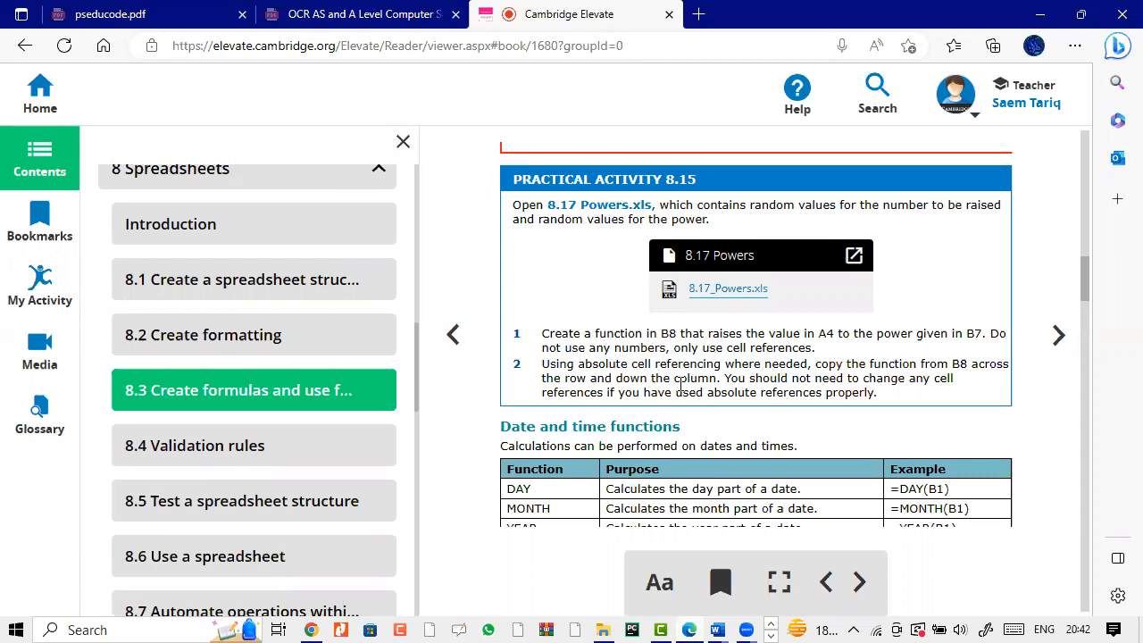
mouse_move(750, 413)
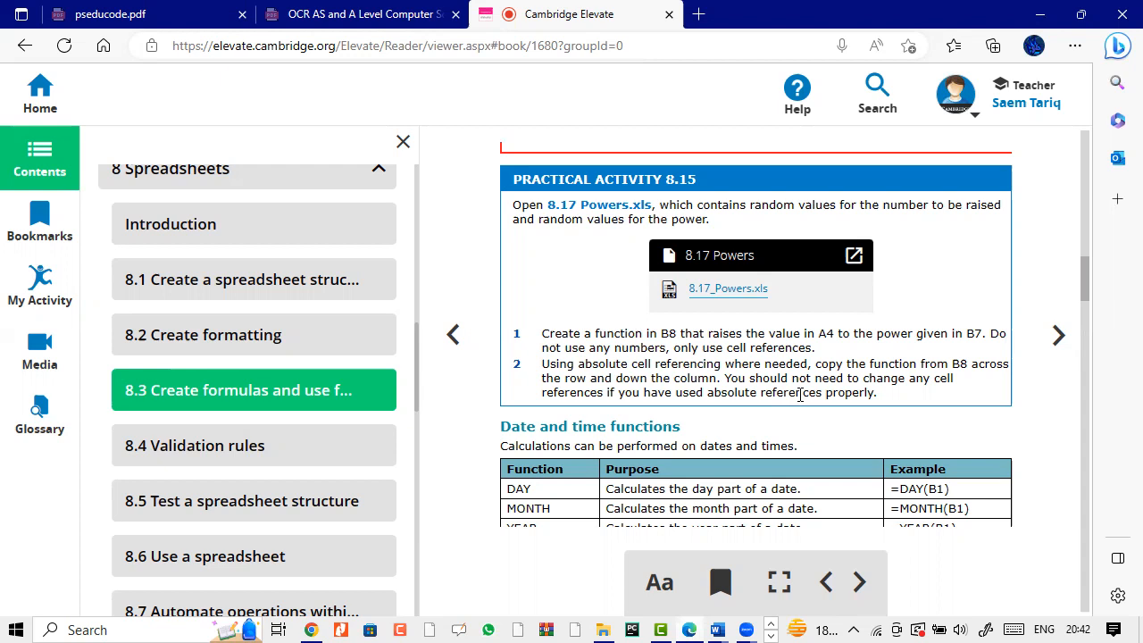
mouse_move(729, 511)
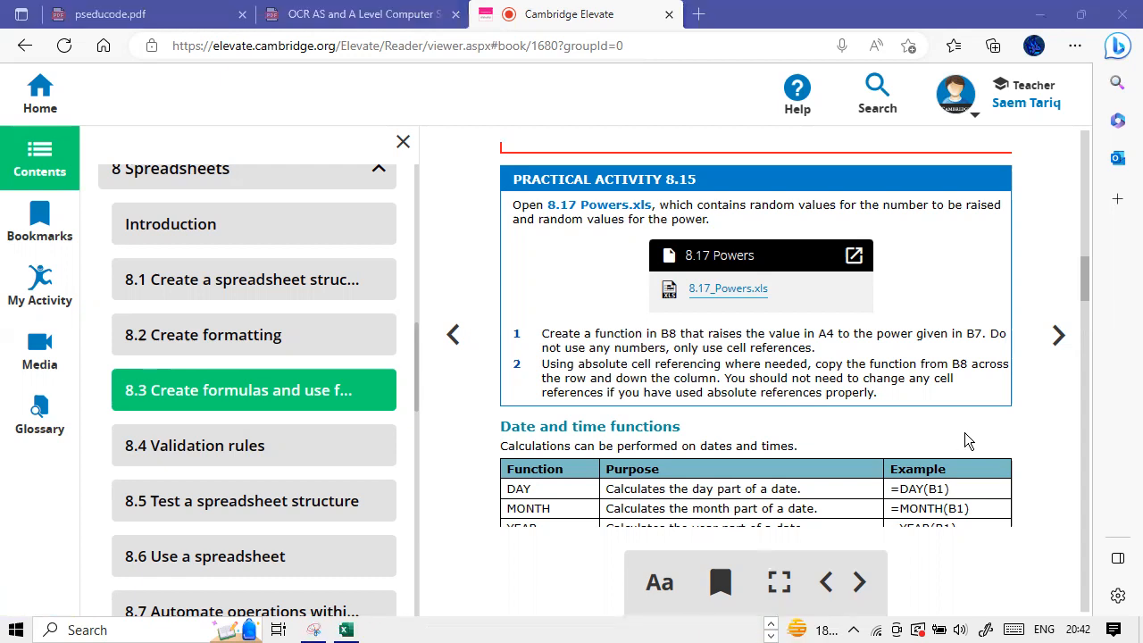
mouse_move(379, 611)
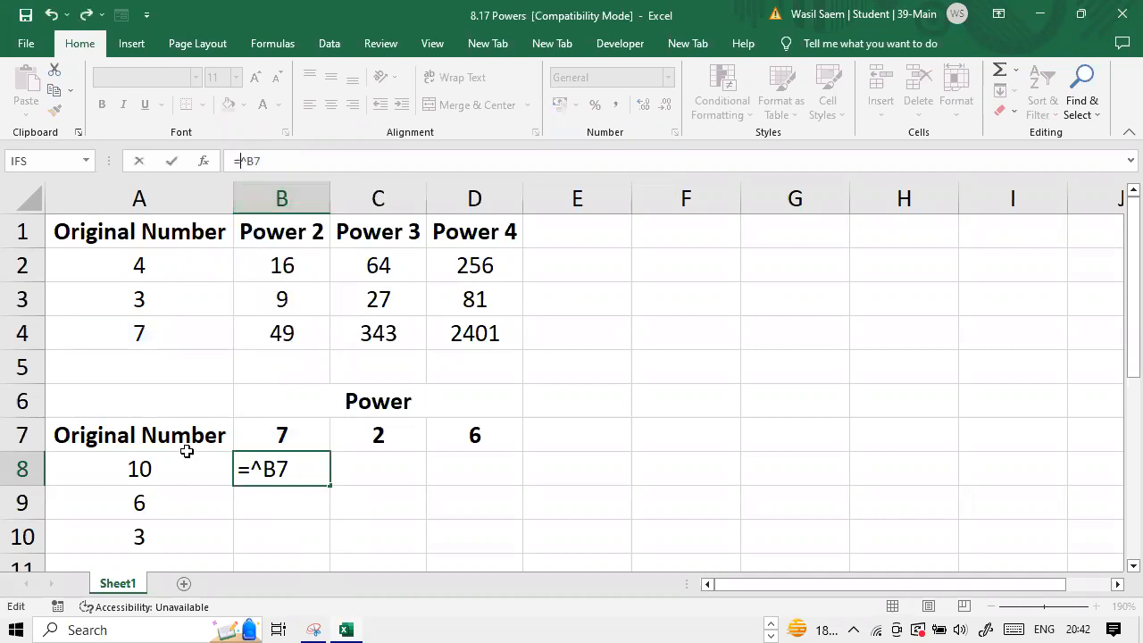
Enter =A8^B7 in B8 so it returns 4 for 2 squared
left_click(140, 468)
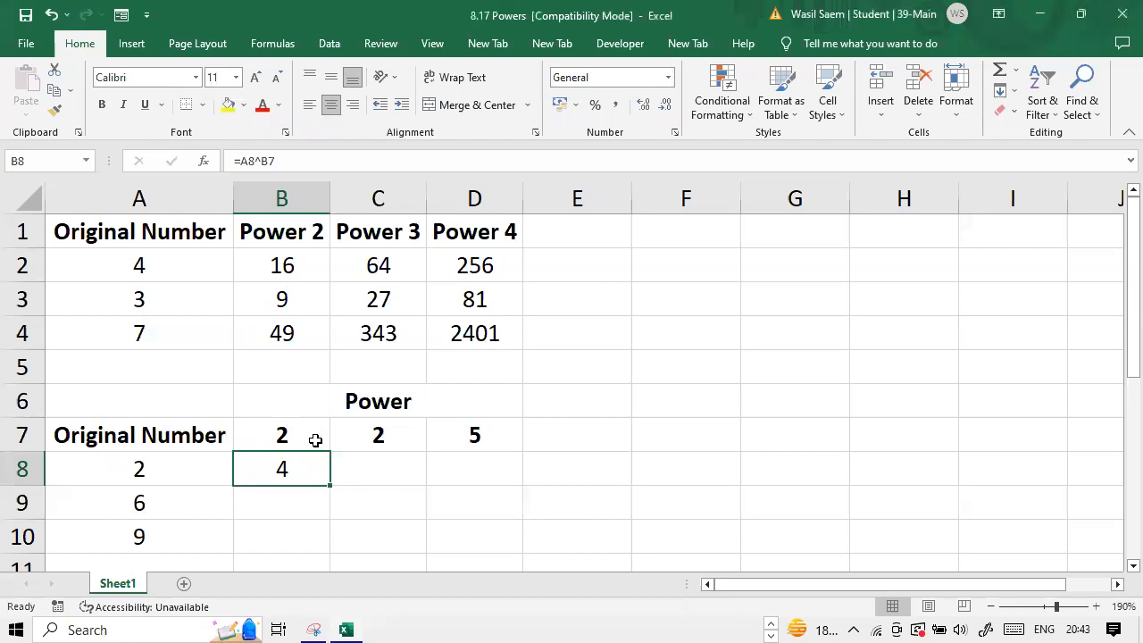
left_click(283, 435)
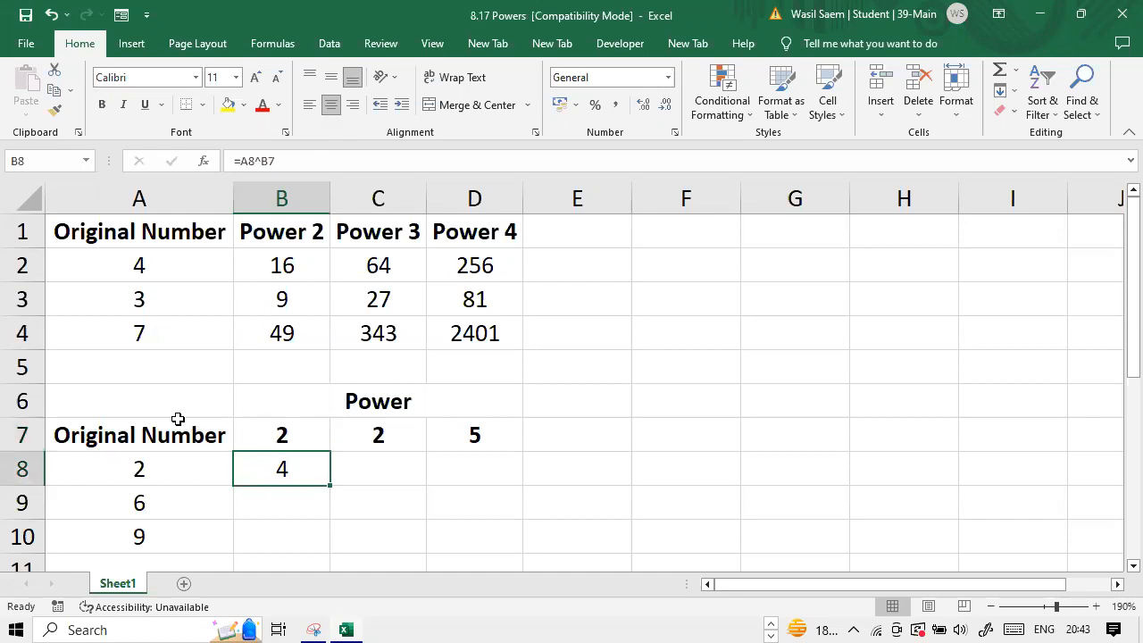
left_click(139, 333)
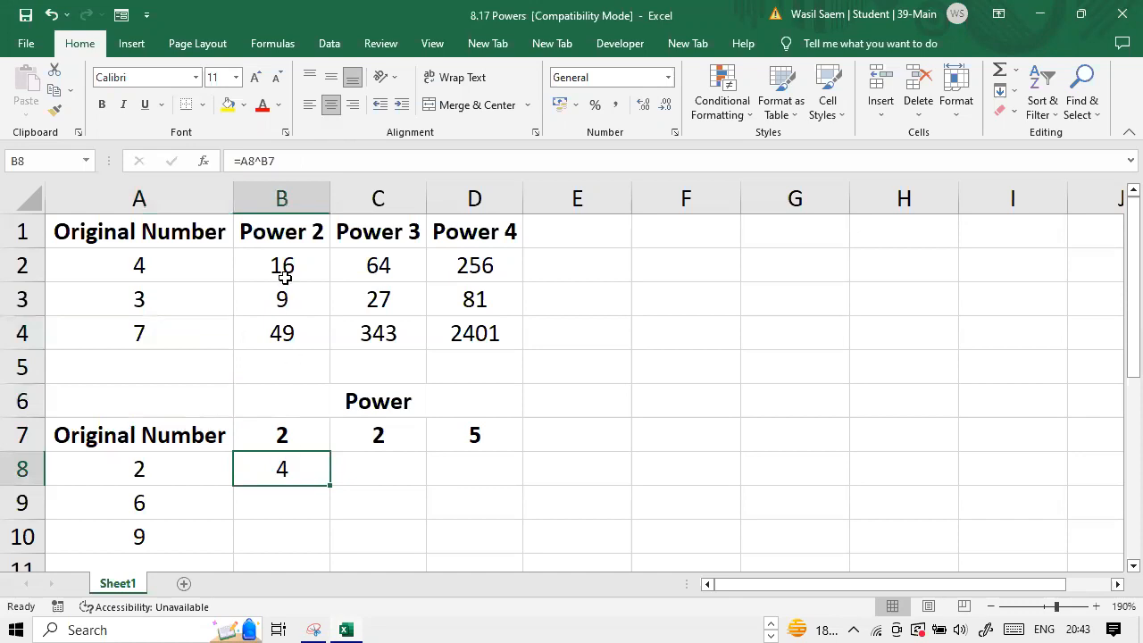
mouse_move(283, 382)
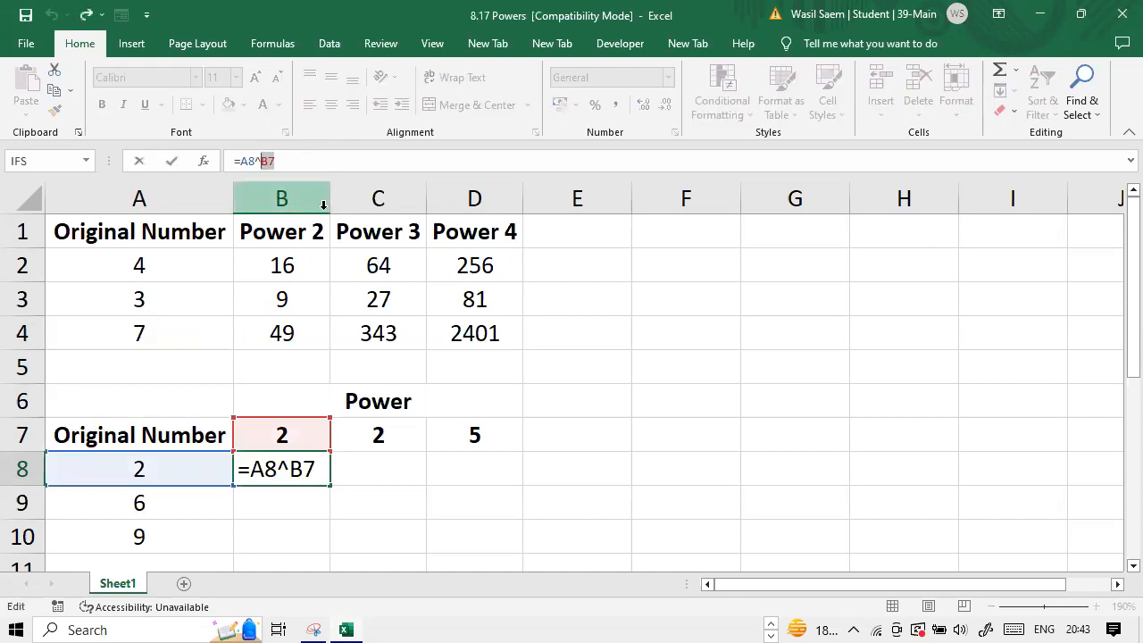
Lock the power reference with F4 so B8 reads =A8^$B$7, giving 729 and 15625 below
key("f4")
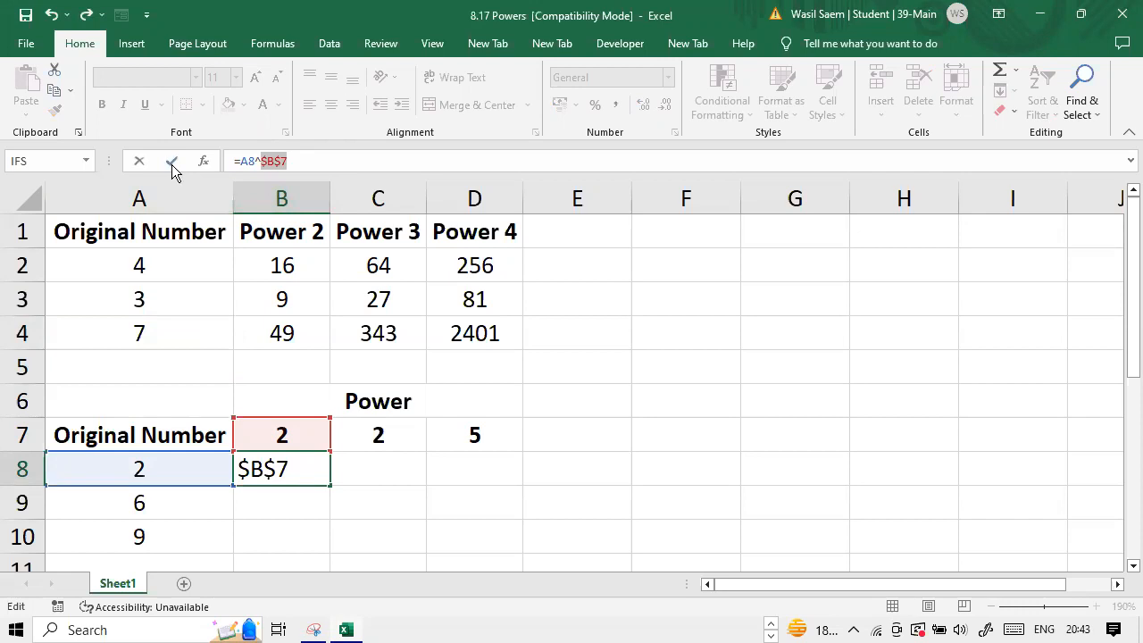
left_click(172, 161)
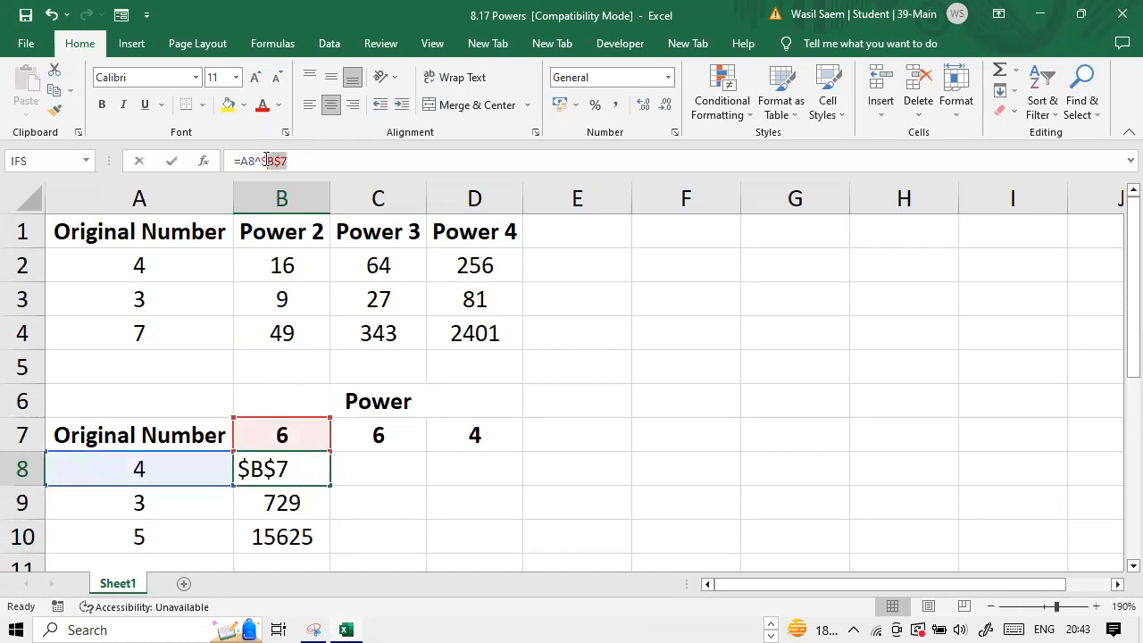
left_click(307, 161)
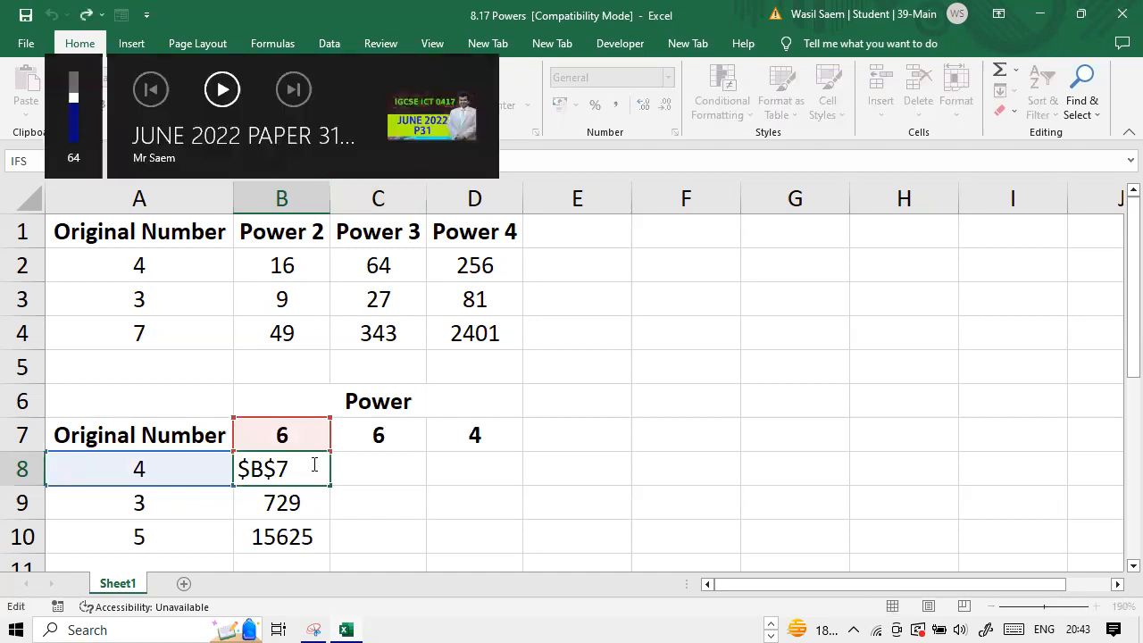
mouse_move(360, 467)
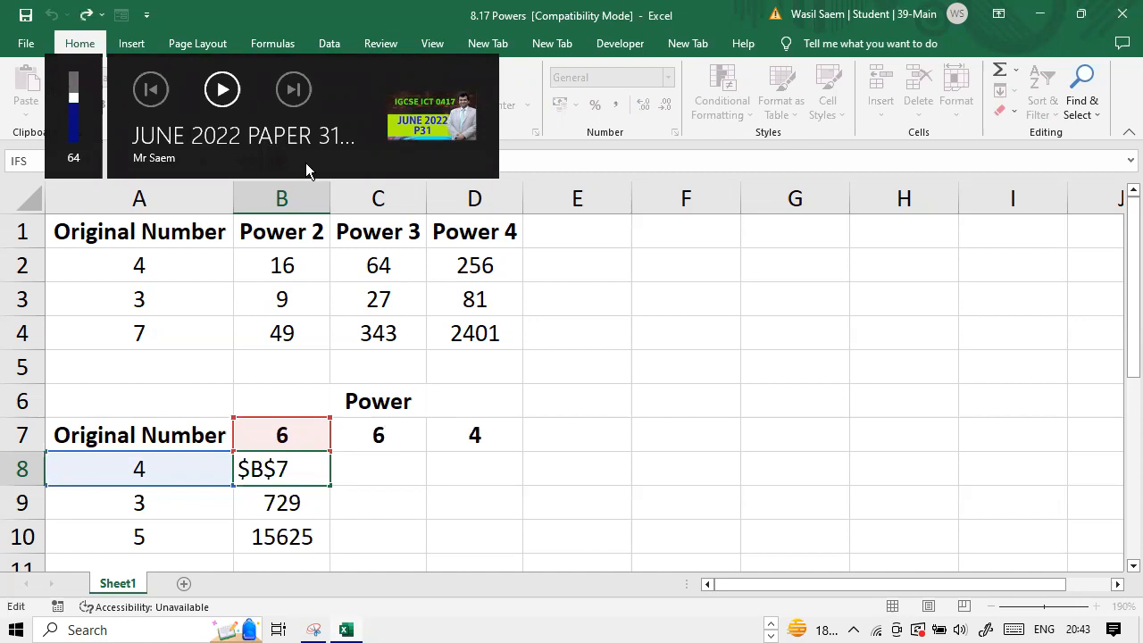
mouse_move(311, 260)
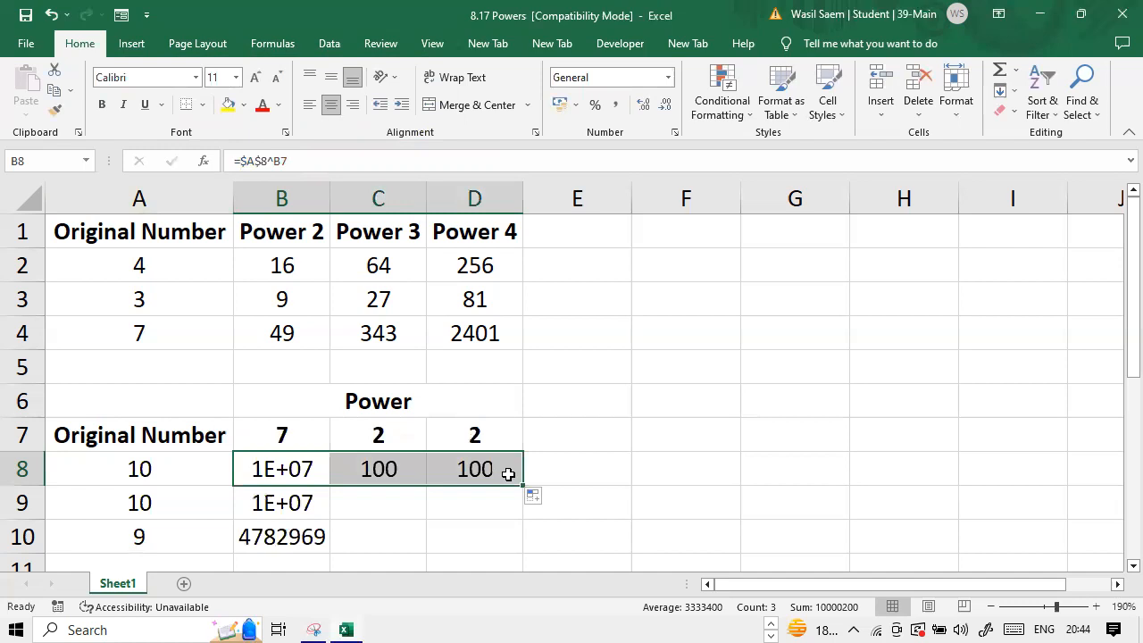
mouse_move(404, 468)
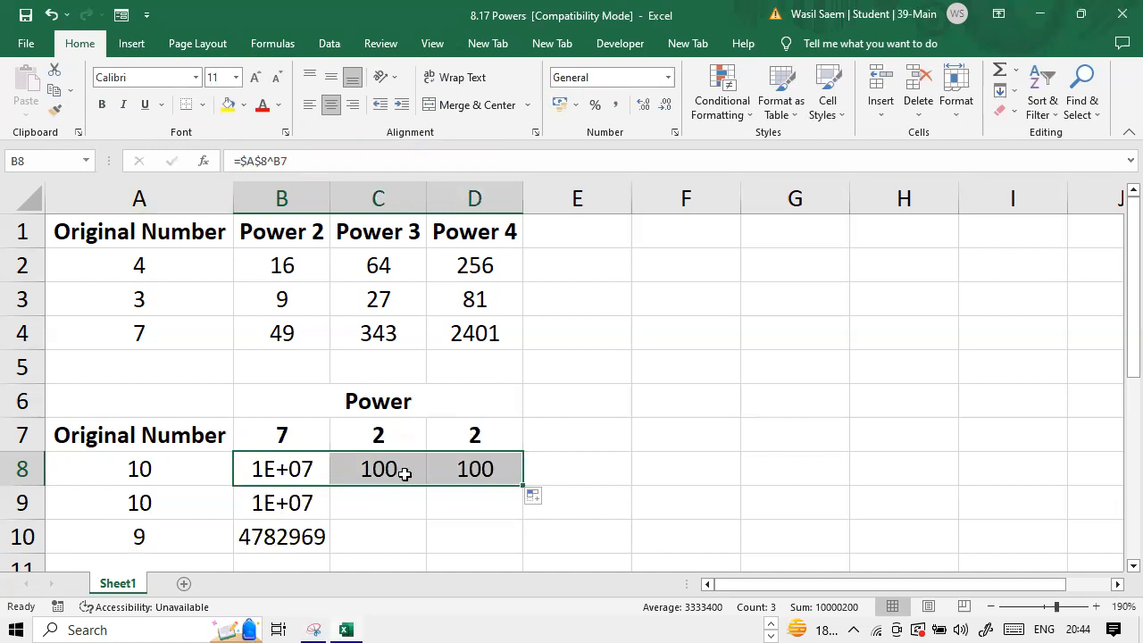